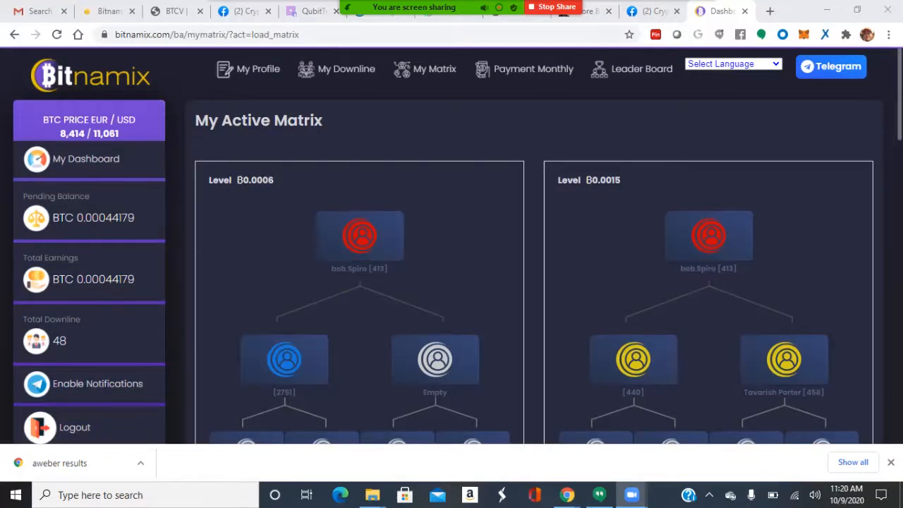
Scroll the Cryptopreneurs For MLM Pros discussion posts, including the Tron Chain announcement
{"action": "scroll", "scroll_direction": "down", "scroll_amount": 3}
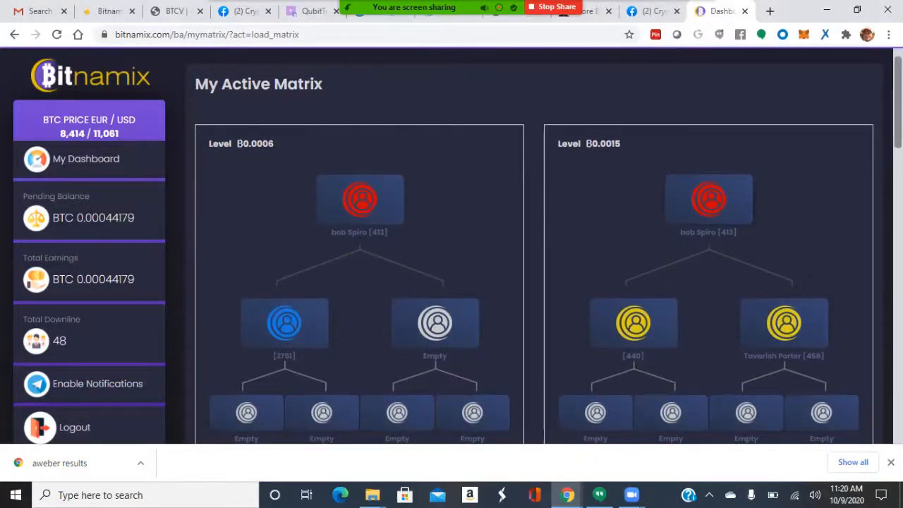
{"action": "scroll", "scroll_direction": "down", "scroll_amount": 3}
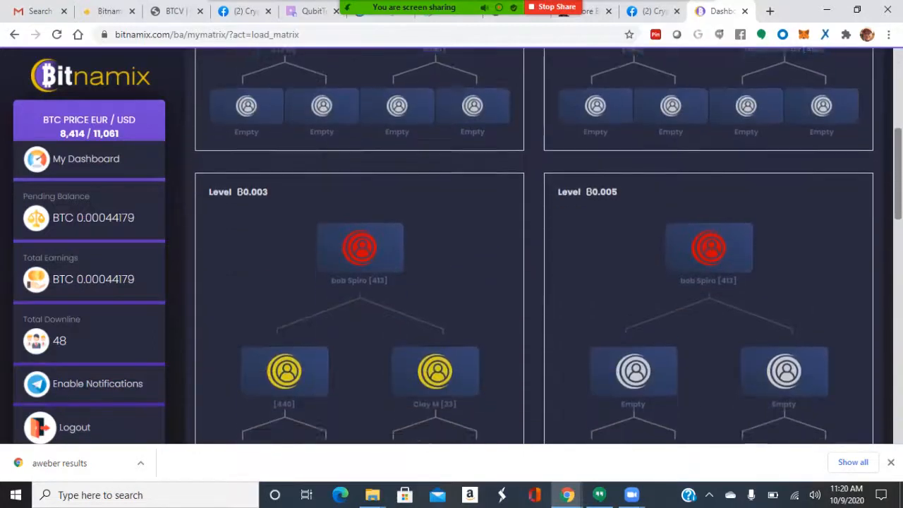
{"action": "scroll", "scroll_direction": "down", "scroll_amount": 3}
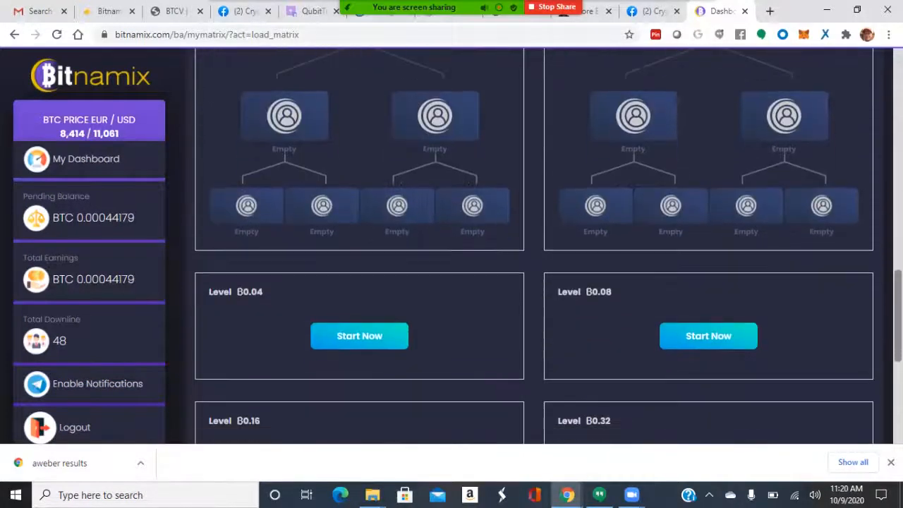
{"action": "scroll", "scroll_direction": "down", "scroll_amount": 3}
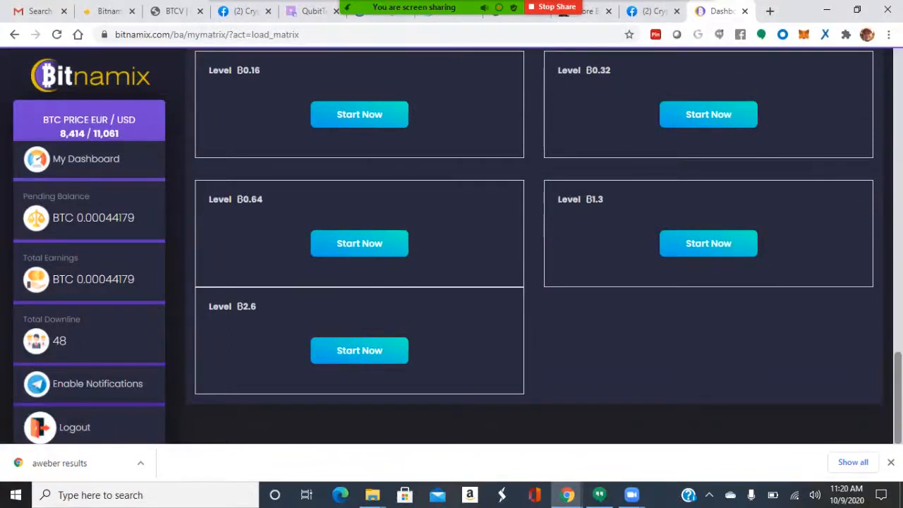
{"action": "scroll", "scroll_direction": "down", "scroll_amount": 3}
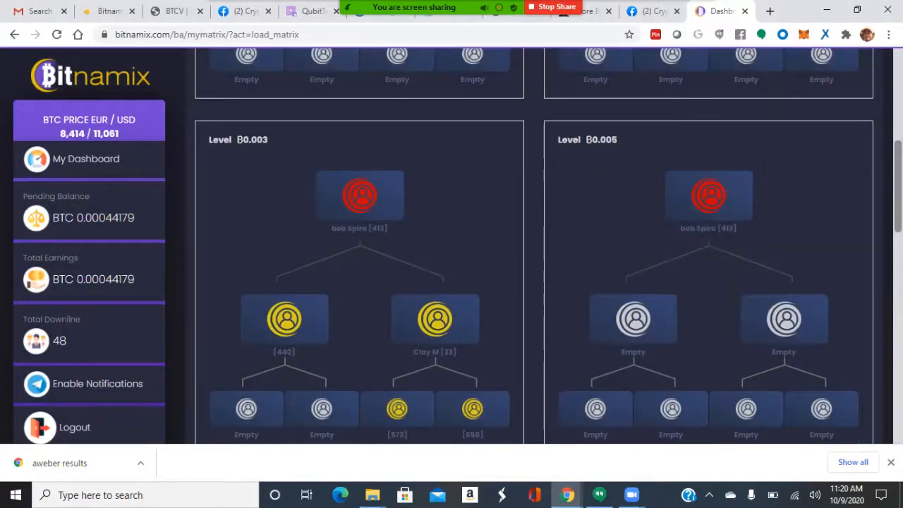
{"action": "scroll", "scroll_direction": "down", "scroll_amount": 3}
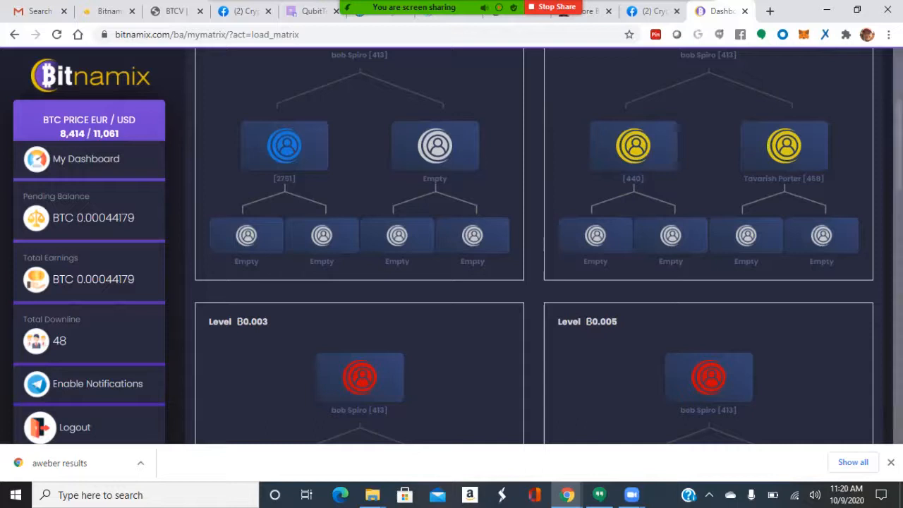
{"action": "scroll", "scroll_direction": "down", "scroll_amount": 3}
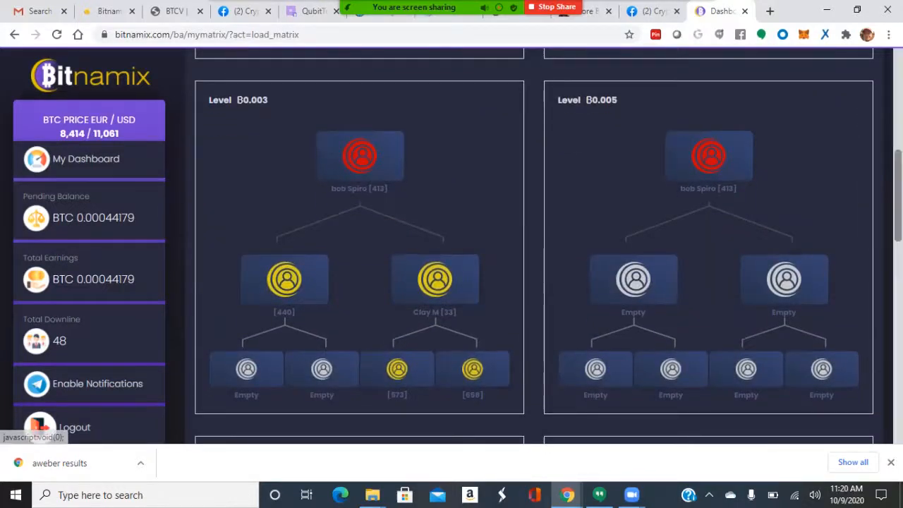
{"action": "scroll", "scroll_direction": "down", "scroll_amount": 3}
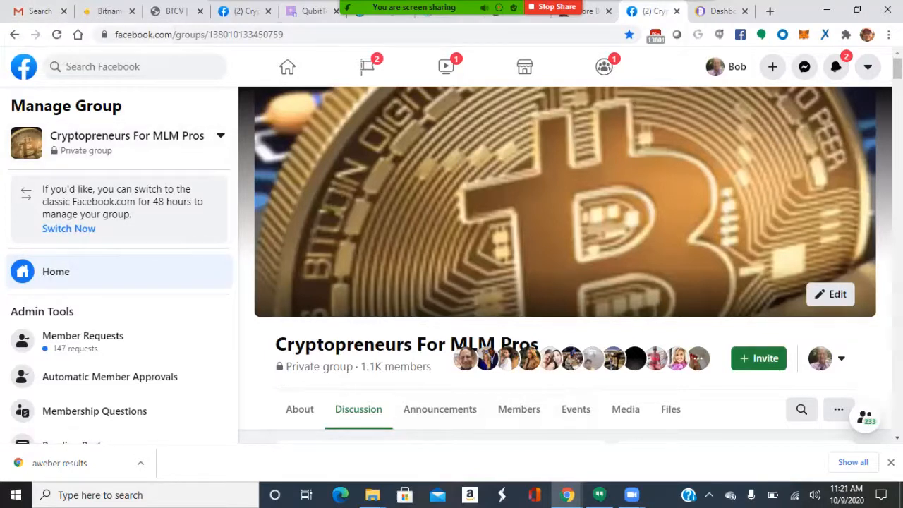
{"action": "scroll", "scroll_direction": "down", "scroll_amount": 3}
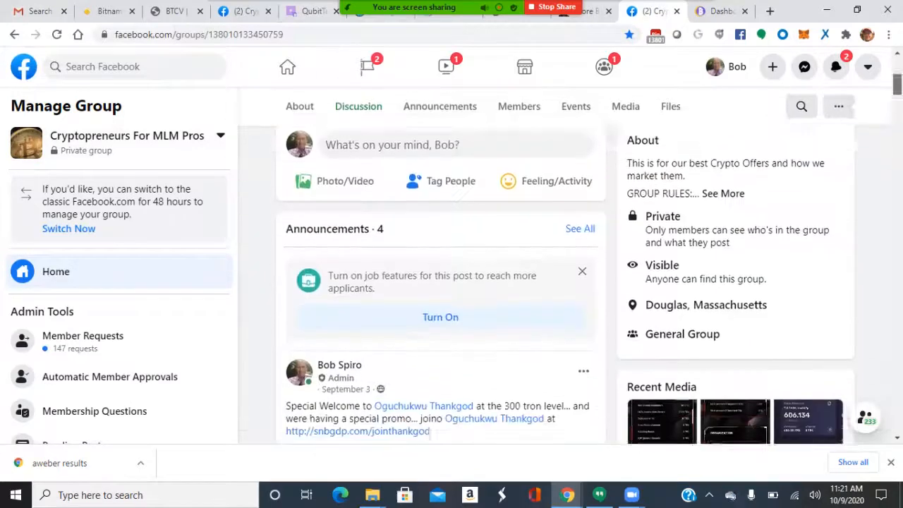
{"action": "scroll", "scroll_direction": "down", "scroll_amount": 3}
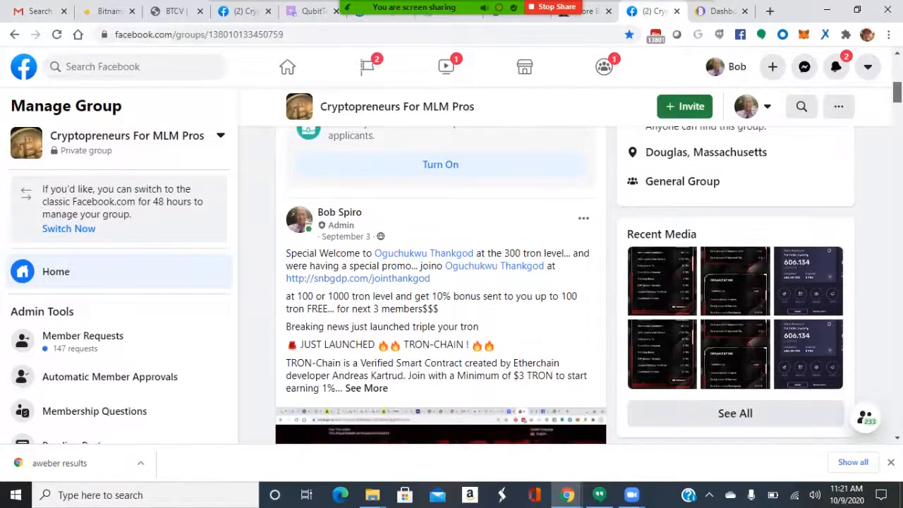
{"action": "scroll", "scroll_direction": "down", "scroll_amount": 3}
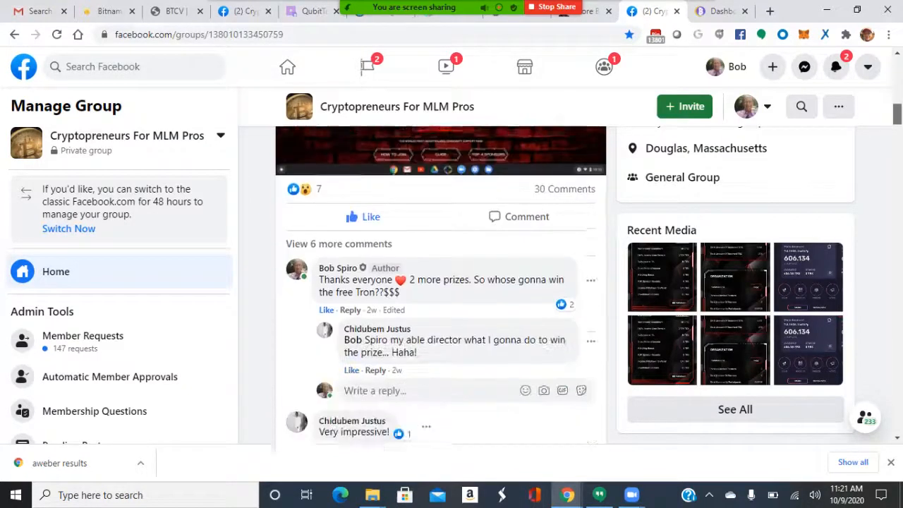
{"action": "scroll", "scroll_direction": "down", "scroll_amount": 3}
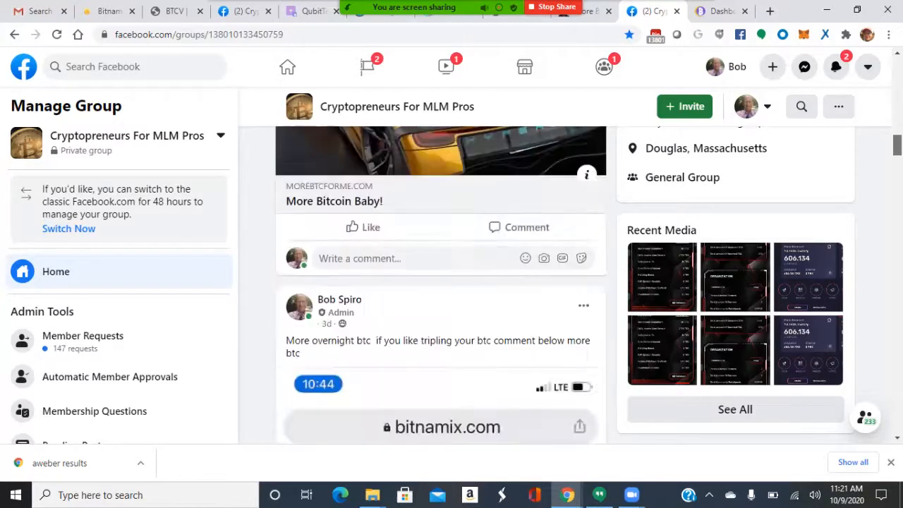
{"action": "scroll", "scroll_direction": "down", "scroll_amount": 3}
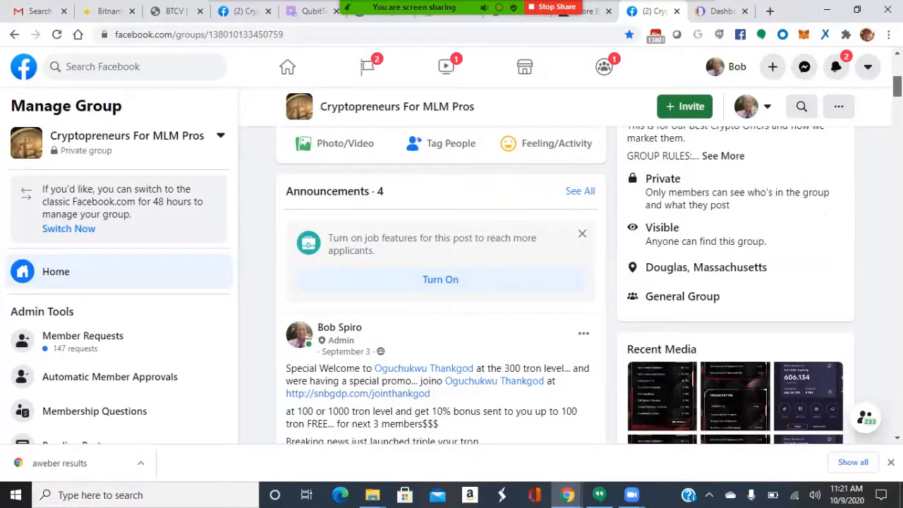
{"action": "scroll", "scroll_direction": "down", "scroll_amount": 3}
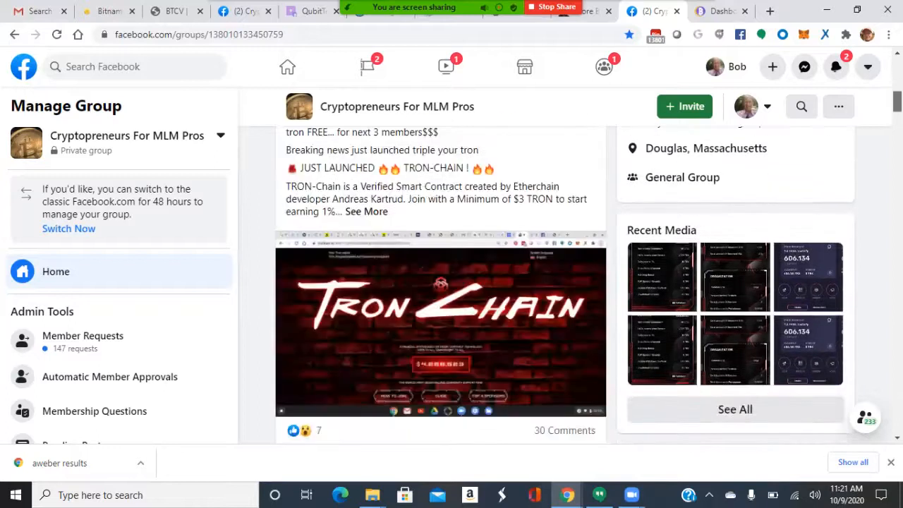
{"action": "scroll", "scroll_direction": "down", "scroll_amount": 3}
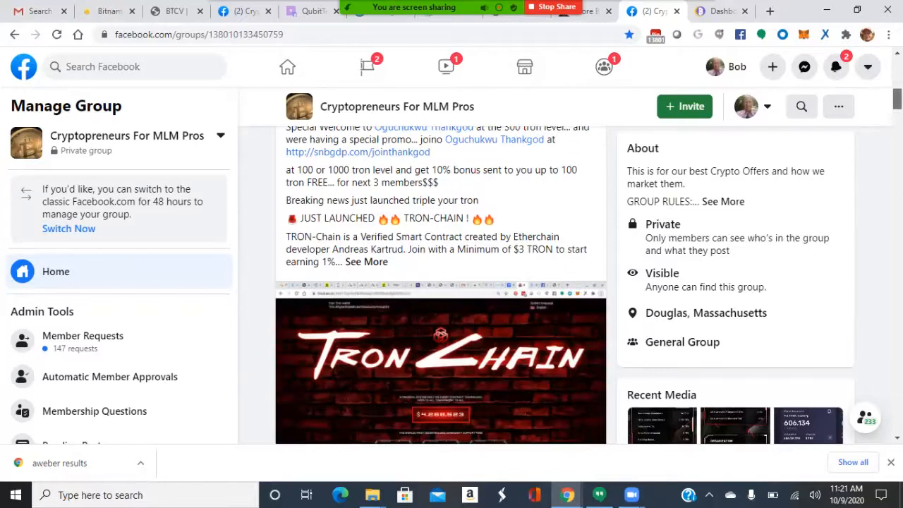
{"action": "scroll", "scroll_direction": "down", "scroll_amount": 3}
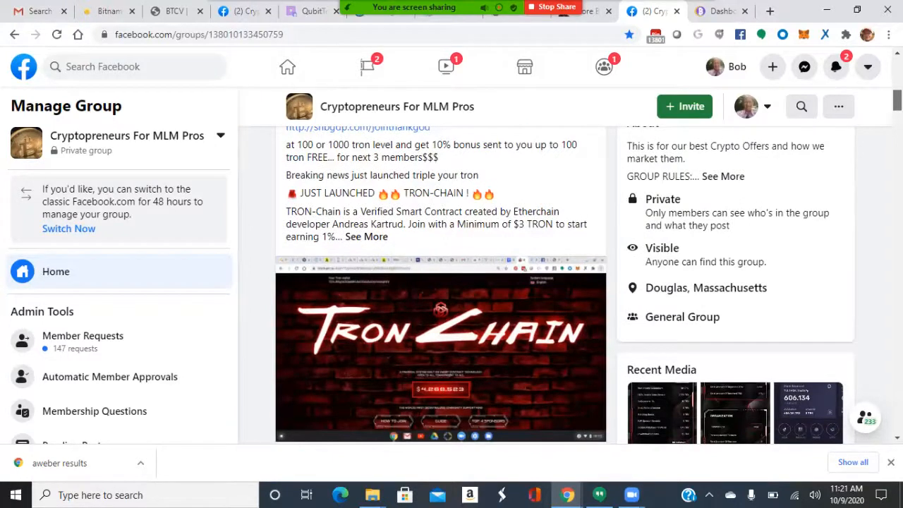
{"action": "scroll", "scroll_direction": "down", "scroll_amount": 3}
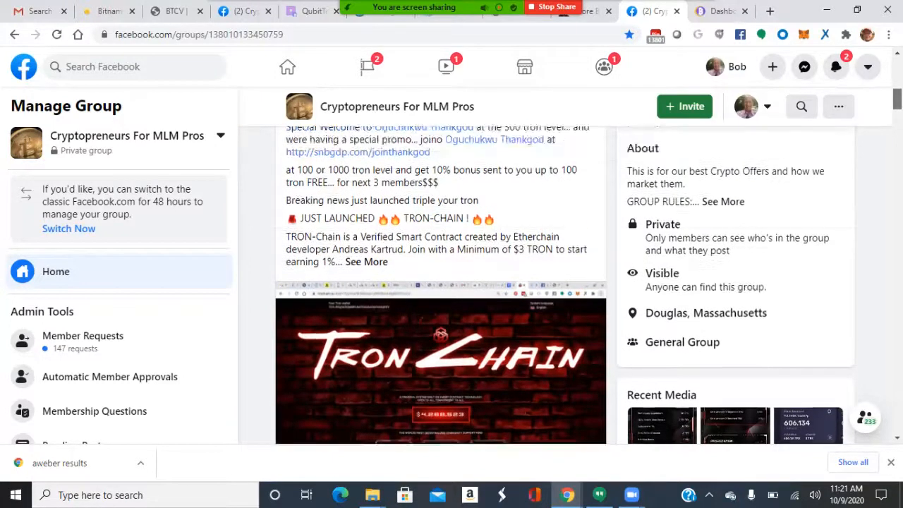
{"action": "scroll", "scroll_direction": "down", "scroll_amount": 3}
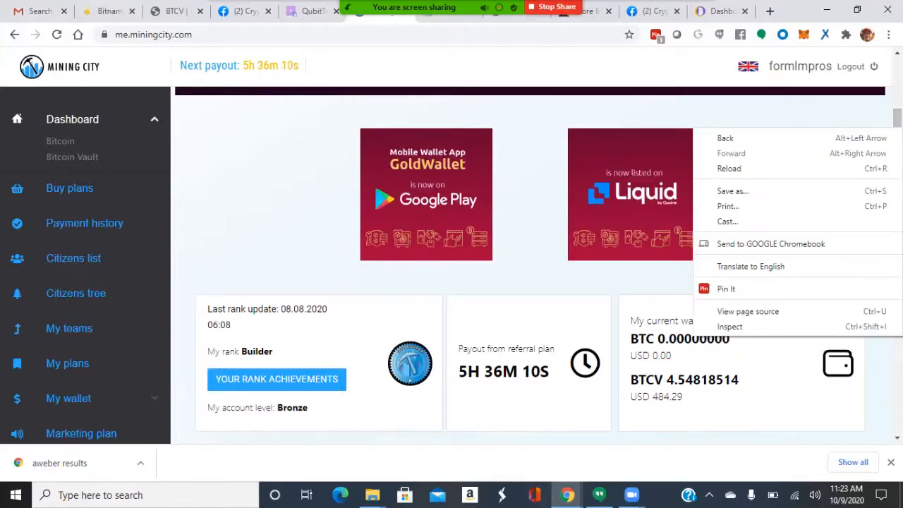
Reload the dashboard and review My Ranks: Builder completed, Developer at 1 of 3 Builders
{"action": "left_click", "coordinate": [729, 168]}
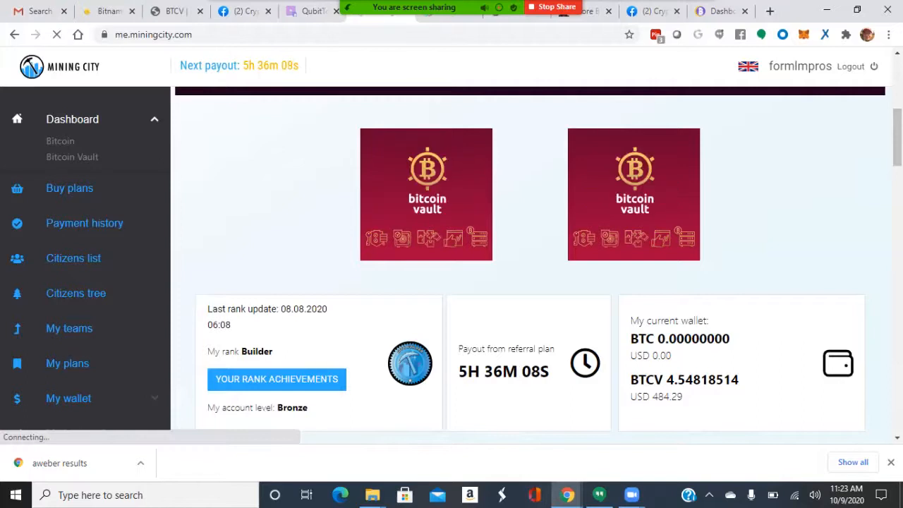
{"action": "left_click", "coordinate": [277, 379]}
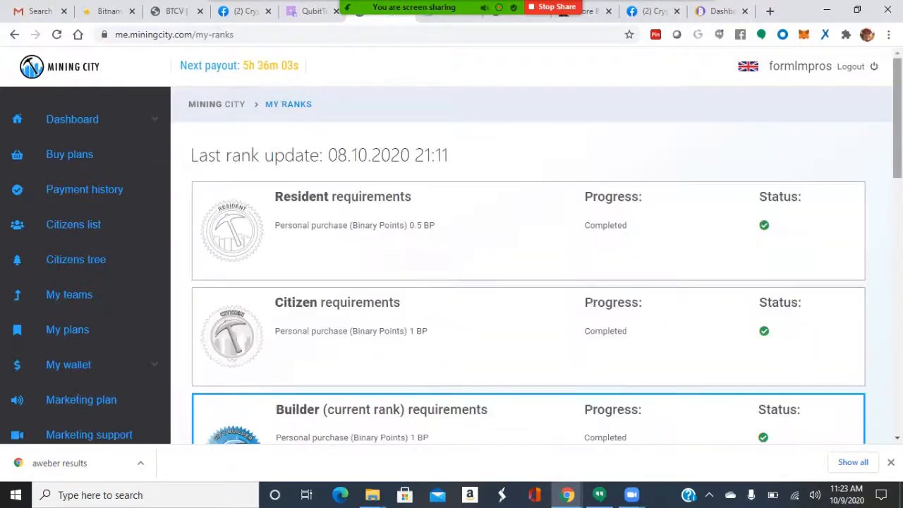
{"action": "scroll", "scroll_direction": "down", "scroll_amount": 3}
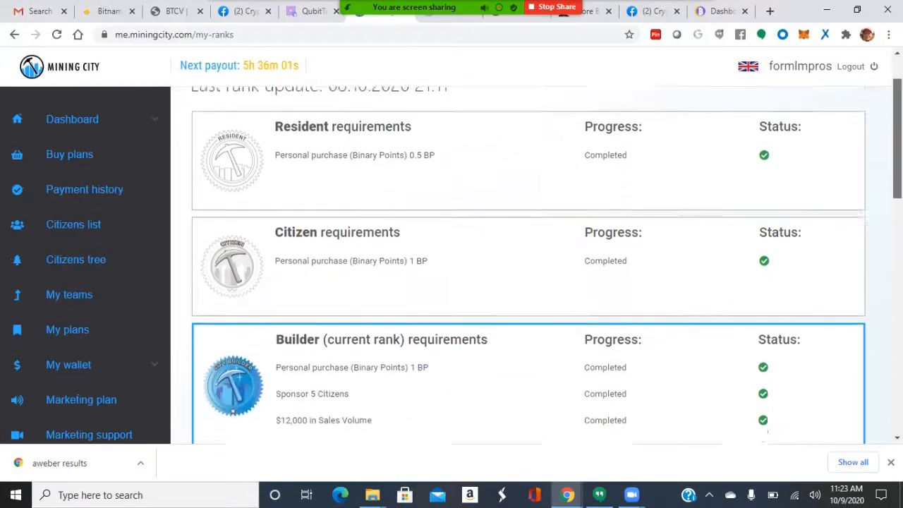
{"action": "scroll", "scroll_direction": "down", "scroll_amount": 3}
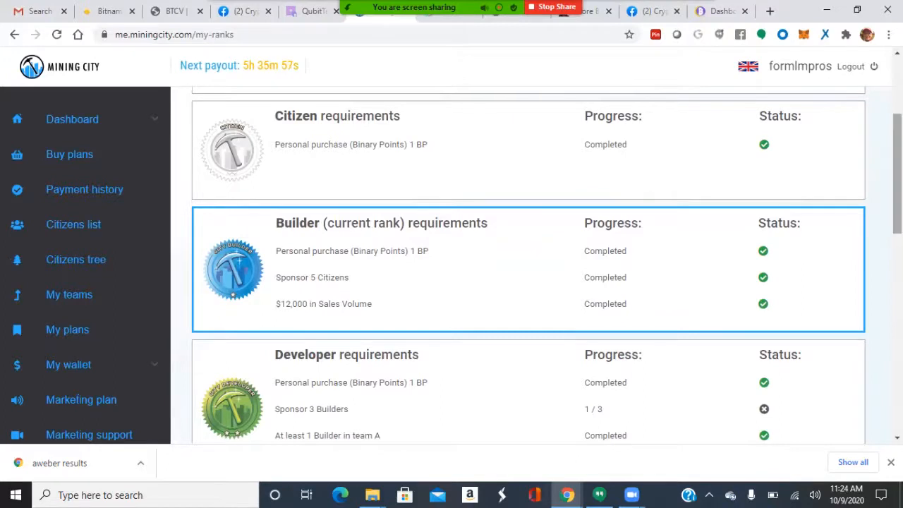
{"action": "scroll", "scroll_direction": "down", "scroll_amount": 3}
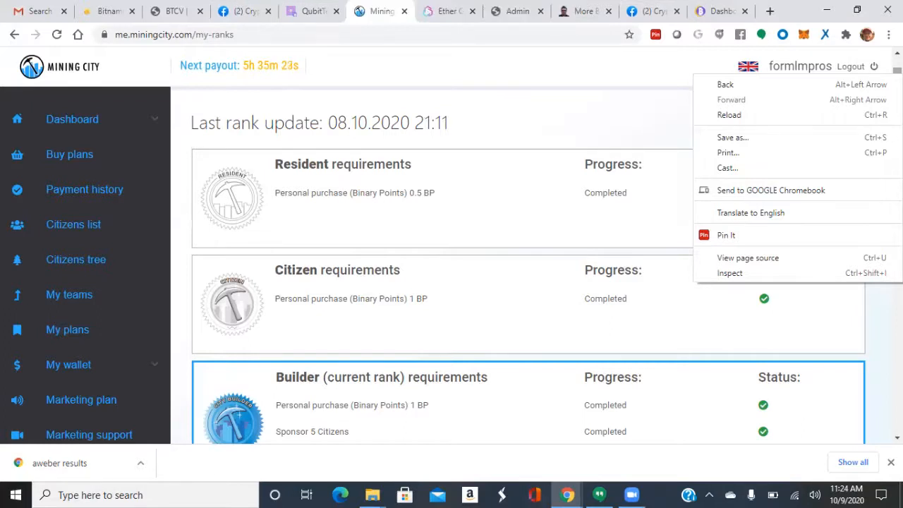
{"action": "mouse_move", "coordinate": [729, 114]}
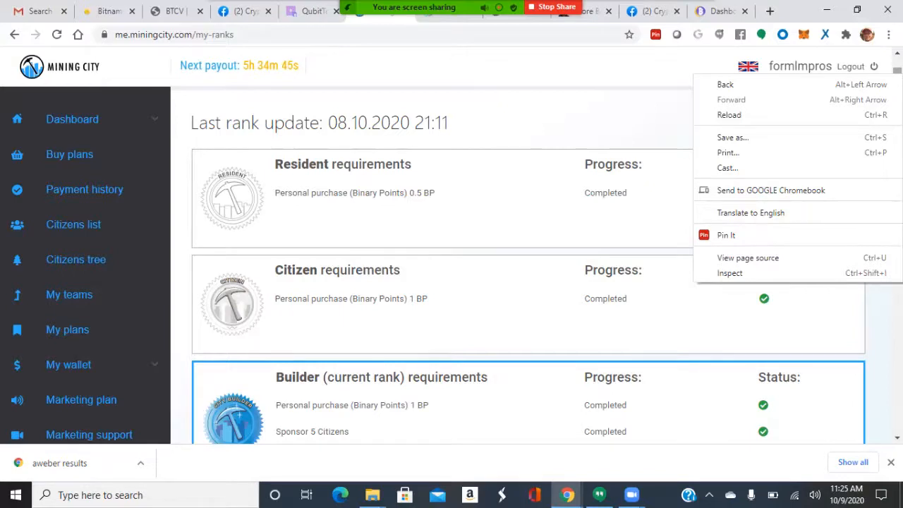
Switch to the MLM Lead Gen Pros BTCV page tab
{"action": "left_click", "coordinate": [169, 10]}
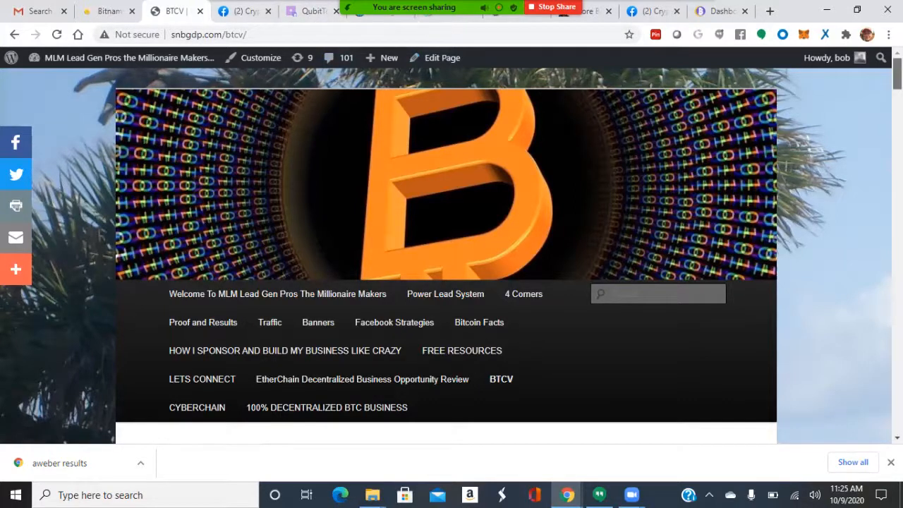
Scroll past the yellow price graphic and videos to the registration steps and Proof of My Staking
{"action": "scroll", "scroll_direction": "down", "scroll_amount": 3}
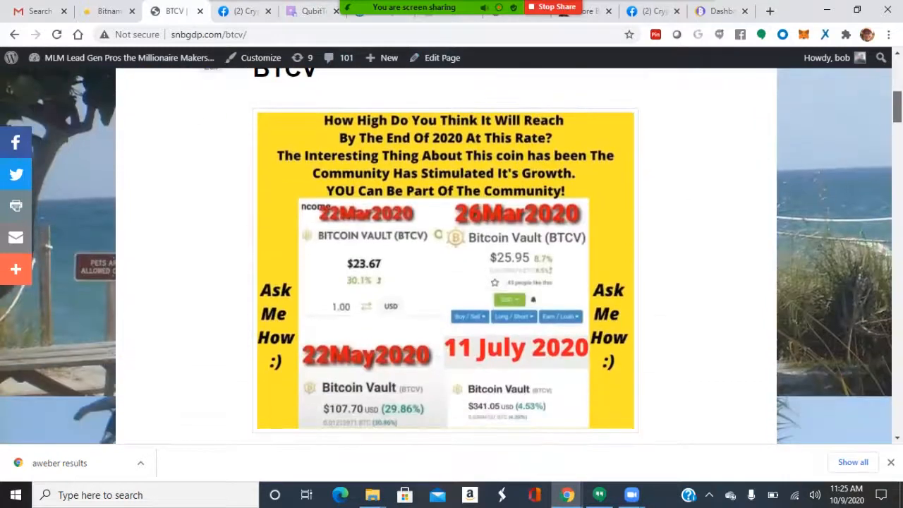
{"action": "scroll", "scroll_direction": "down", "scroll_amount": 3}
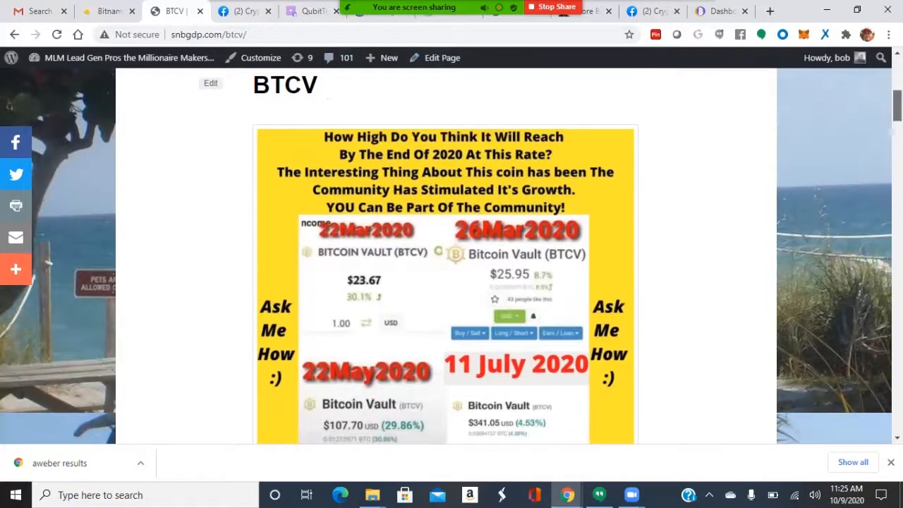
{"action": "scroll", "scroll_direction": "down", "scroll_amount": 3}
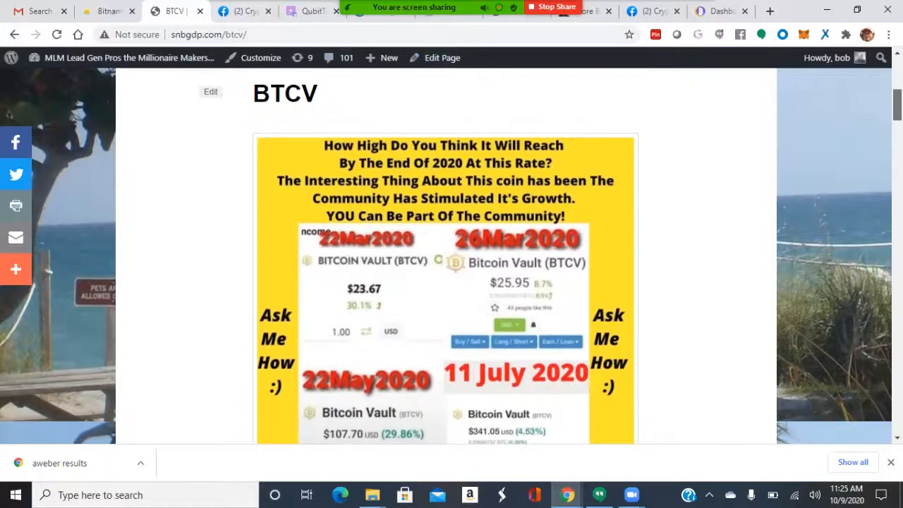
{"action": "scroll", "scroll_direction": "down", "scroll_amount": 3}
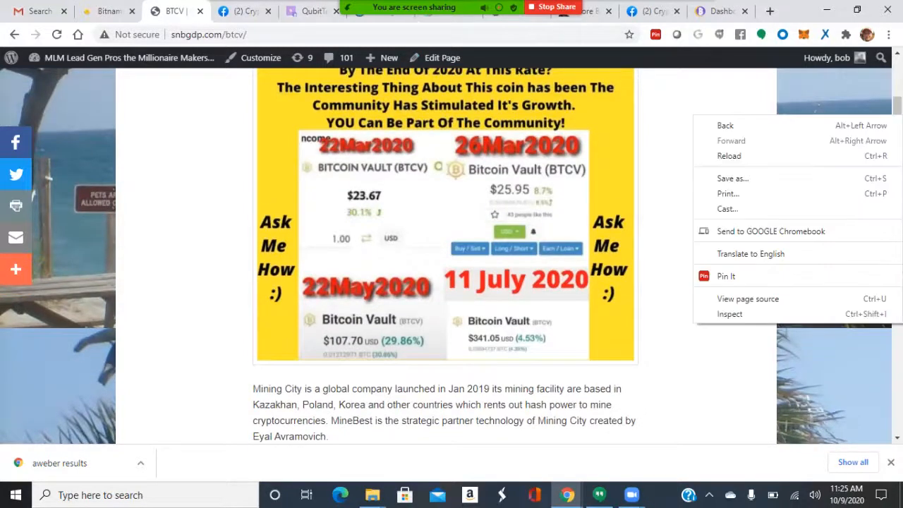
{"action": "scroll", "scroll_direction": "down", "scroll_amount": 3}
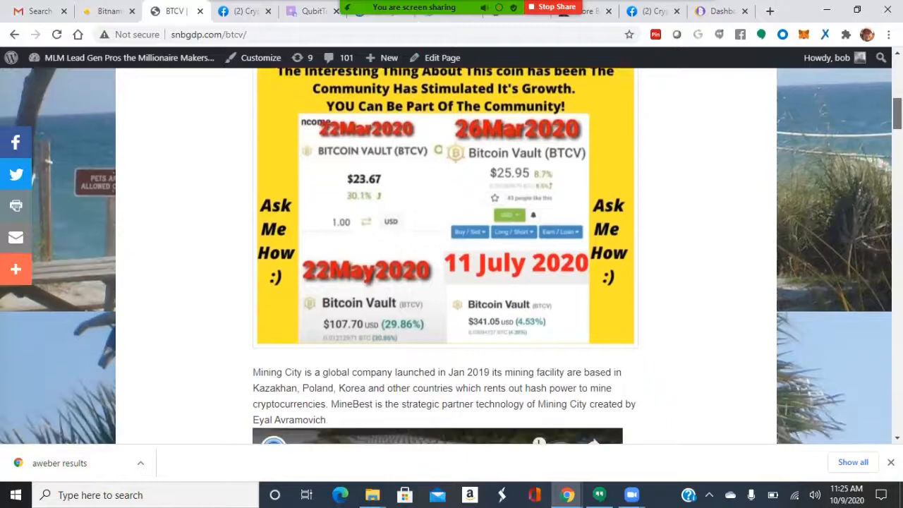
{"action": "scroll", "scroll_direction": "down", "scroll_amount": 3}
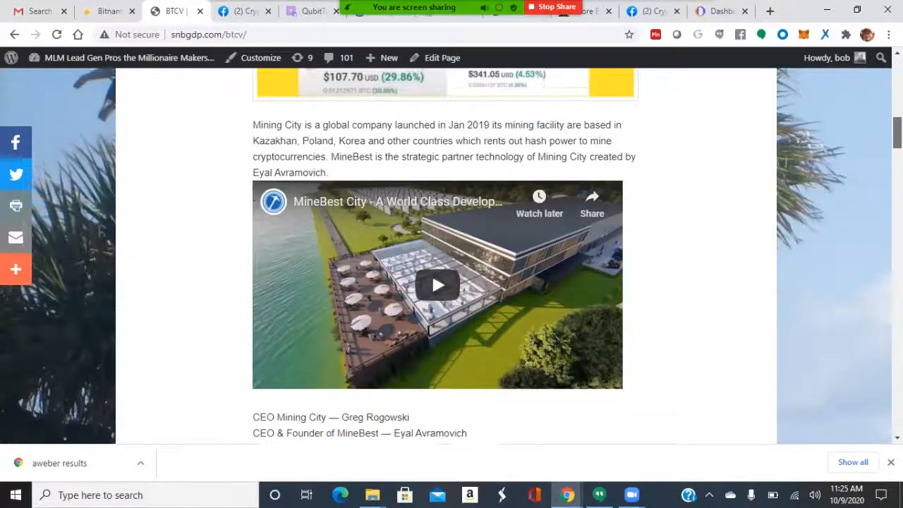
{"action": "scroll", "scroll_direction": "down", "scroll_amount": 3}
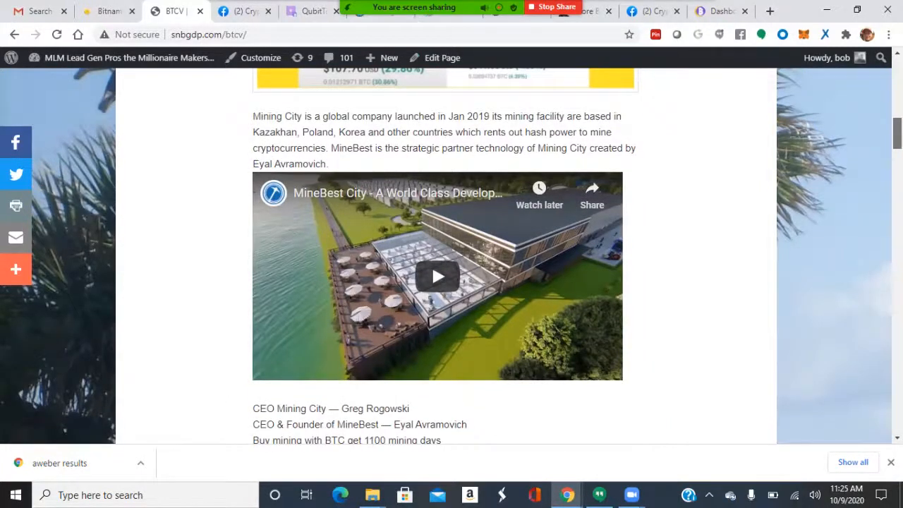
{"action": "scroll", "scroll_direction": "down", "scroll_amount": 3}
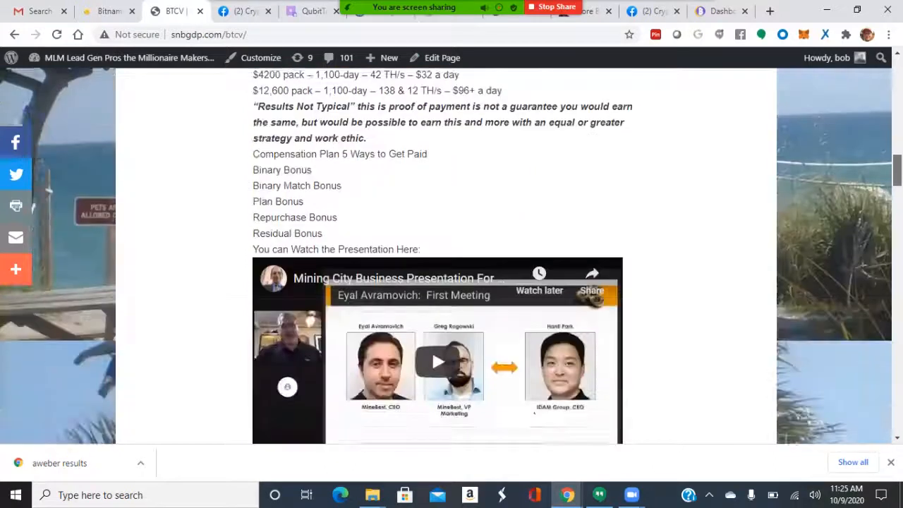
{"action": "scroll", "scroll_direction": "down", "scroll_amount": 3}
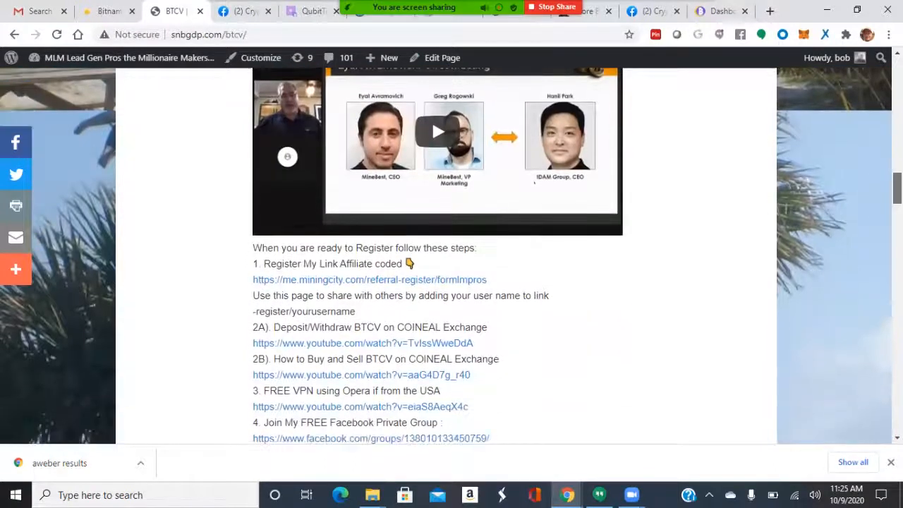
{"action": "scroll", "scroll_direction": "up", "scroll_amount": 3}
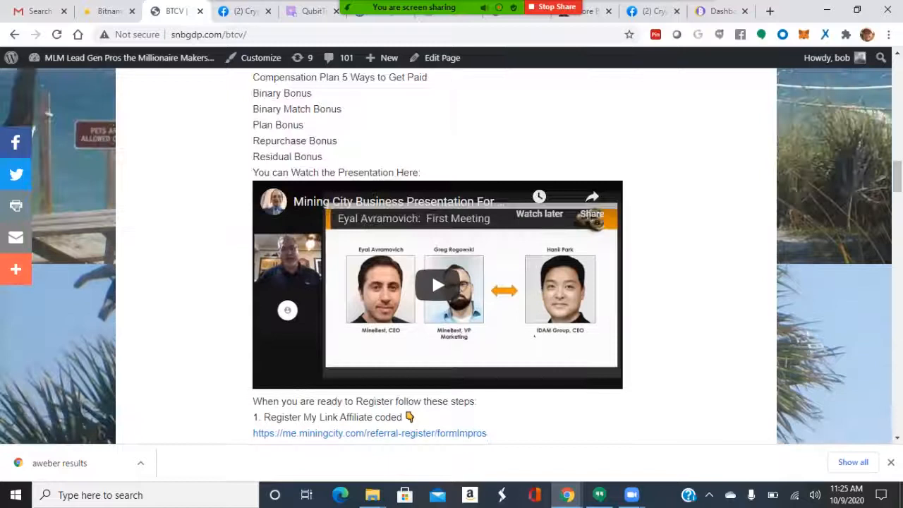
{"action": "scroll", "scroll_direction": "down", "scroll_amount": 3}
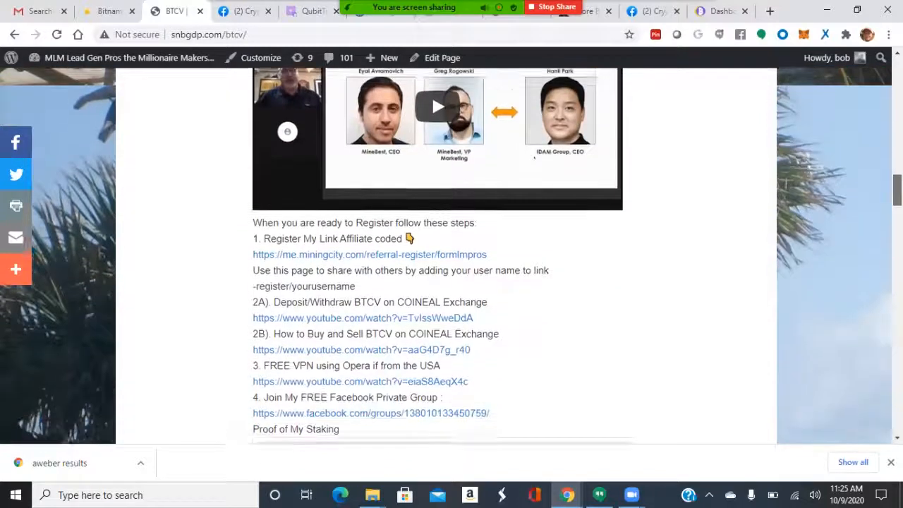
{"action": "scroll", "scroll_direction": "down", "scroll_amount": 3}
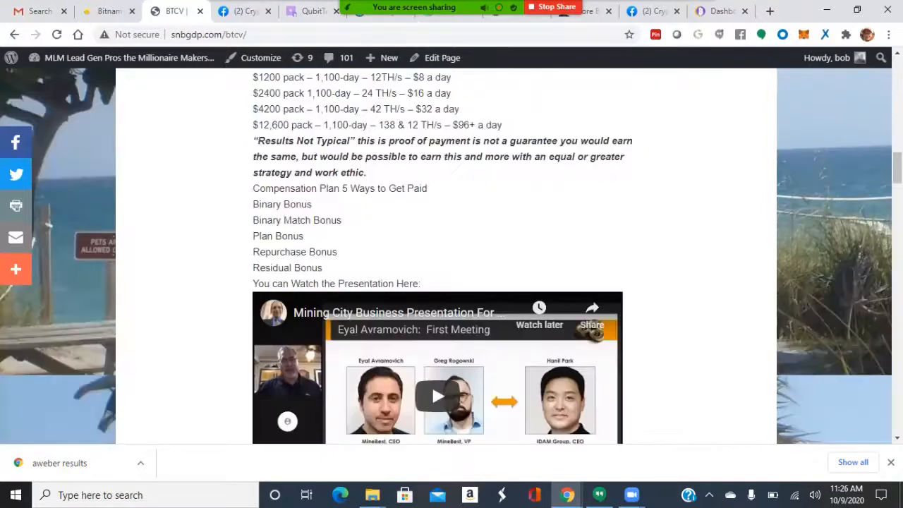
{"action": "scroll", "scroll_direction": "down", "scroll_amount": 3}
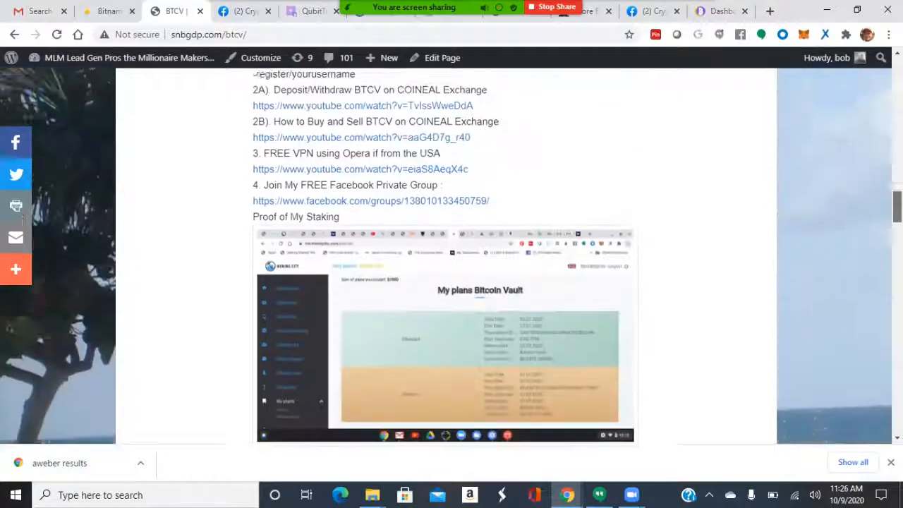
Scroll through the Proof of Income screenshots, settling back on Day 71, Sept 20 2020
{"action": "scroll", "scroll_direction": "down", "scroll_amount": 3}
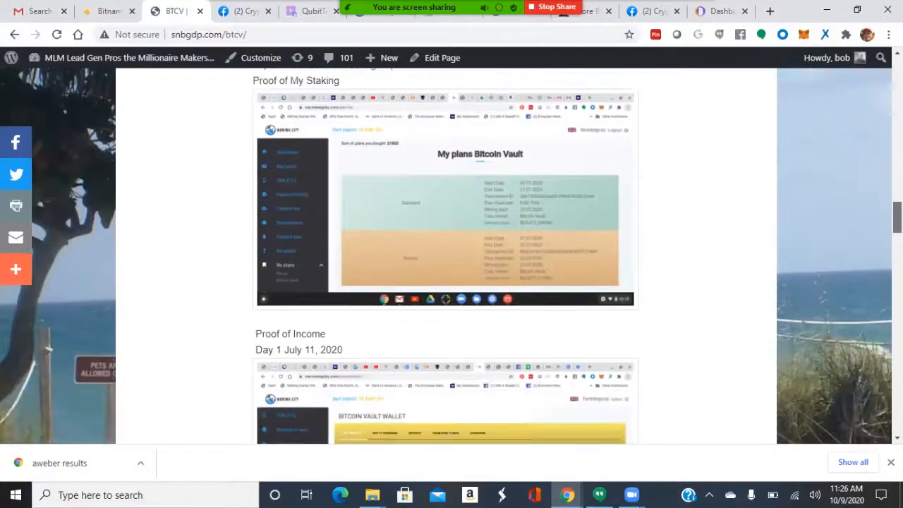
{"action": "scroll", "scroll_direction": "down", "scroll_amount": 3}
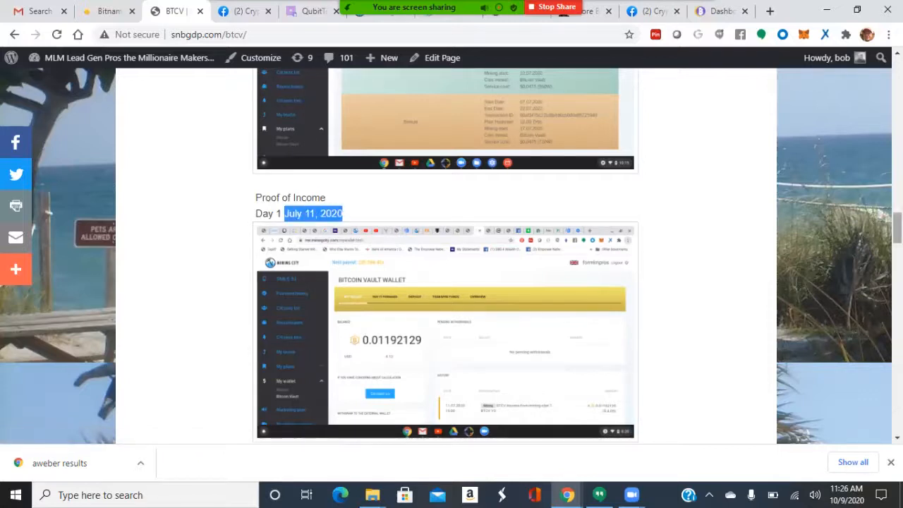
{"action": "scroll", "scroll_direction": "down", "scroll_amount": 3}
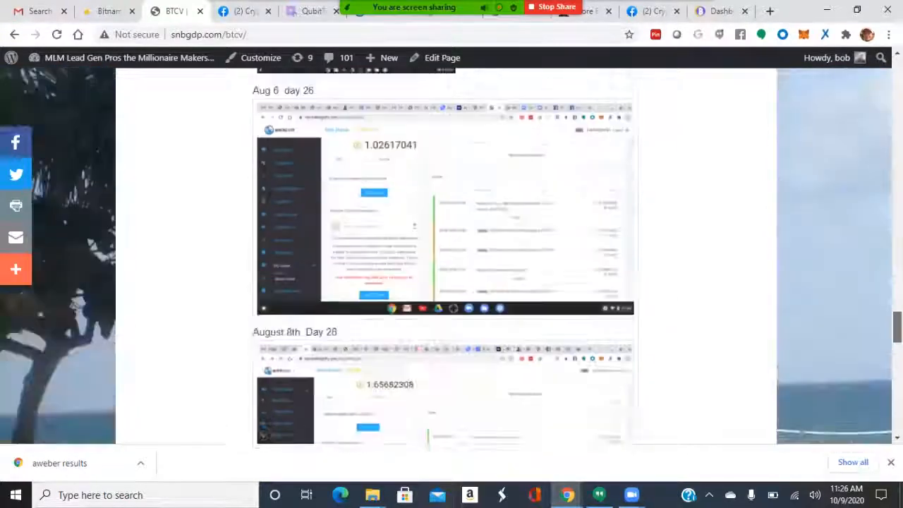
{"action": "scroll", "scroll_direction": "down", "scroll_amount": 3}
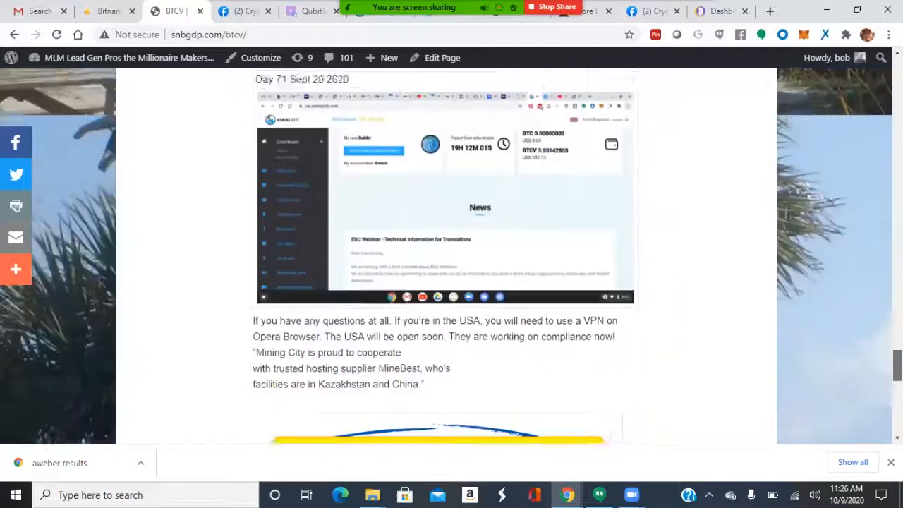
{"action": "scroll", "scroll_direction": "down", "scroll_amount": 3}
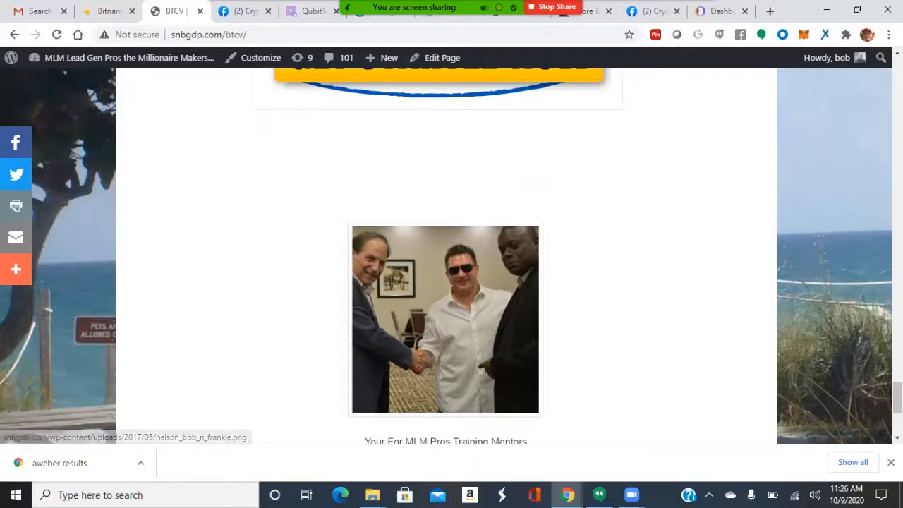
{"action": "scroll", "scroll_direction": "down", "scroll_amount": 3}
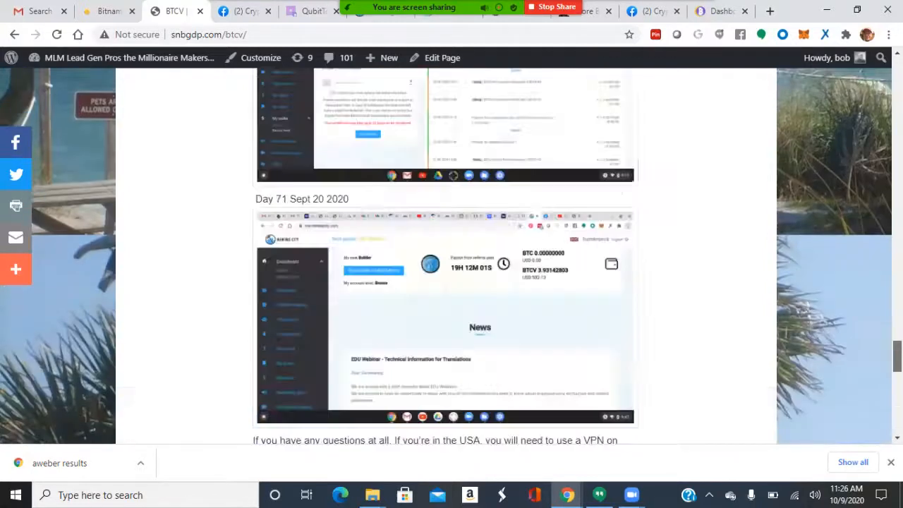
{"action": "scroll", "scroll_direction": "up", "scroll_amount": 3}
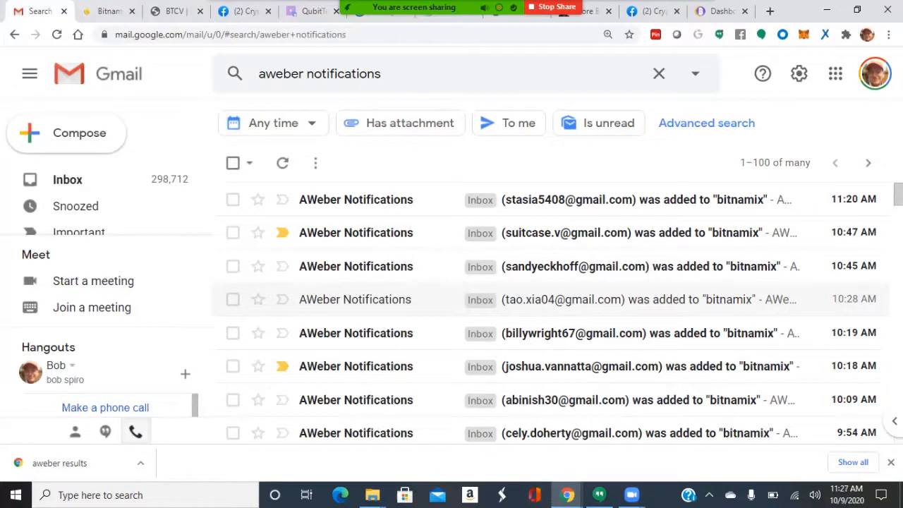
Scroll the AWeber bitnamix subscriber notifications to the oldest one, dated Oct 1
{"action": "scroll", "scroll_direction": "down", "scroll_amount": 3}
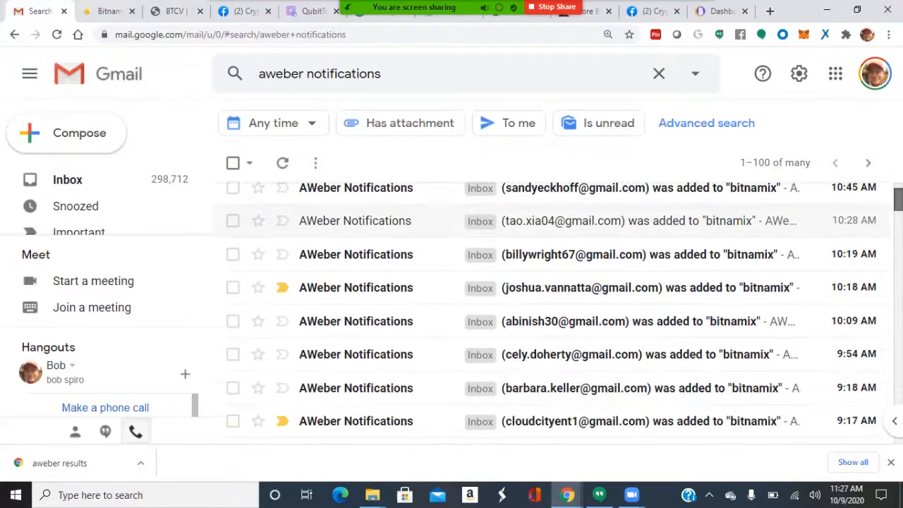
{"action": "scroll", "scroll_direction": "down", "scroll_amount": 3}
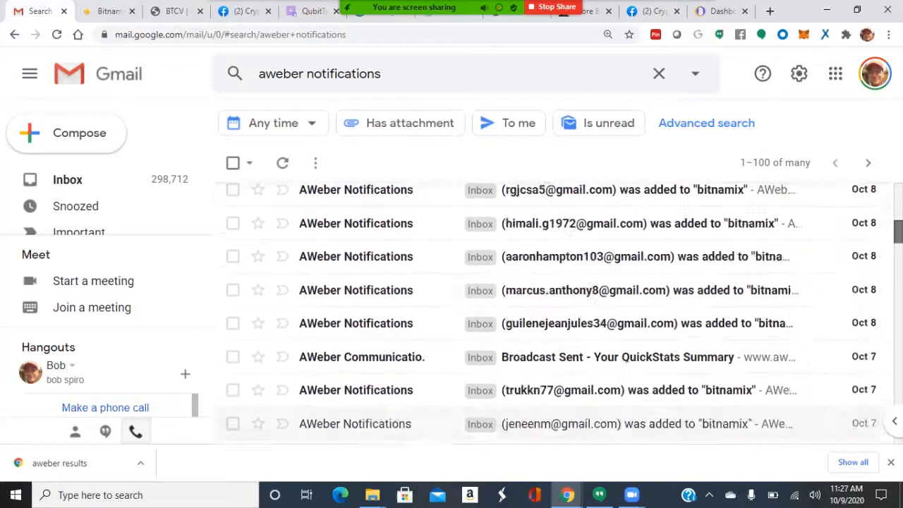
{"action": "scroll", "scroll_direction": "down", "scroll_amount": 3}
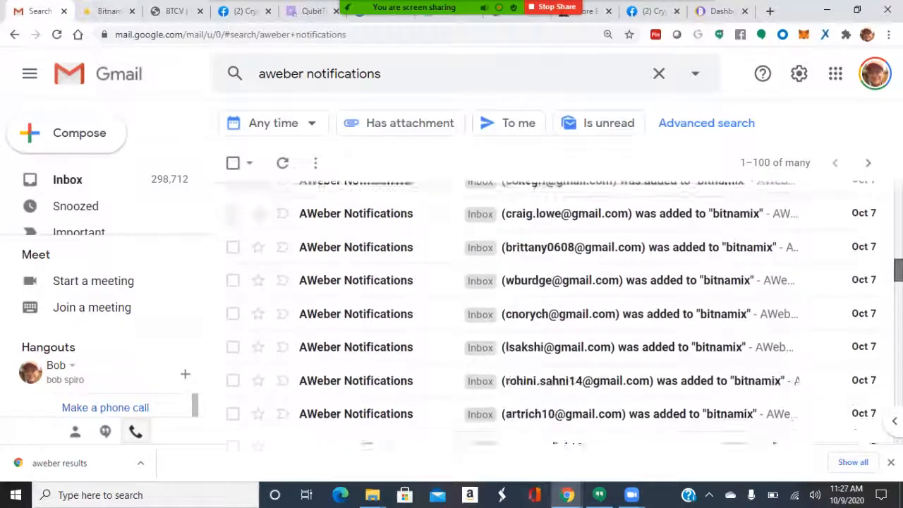
{"action": "scroll", "scroll_direction": "down", "scroll_amount": 3}
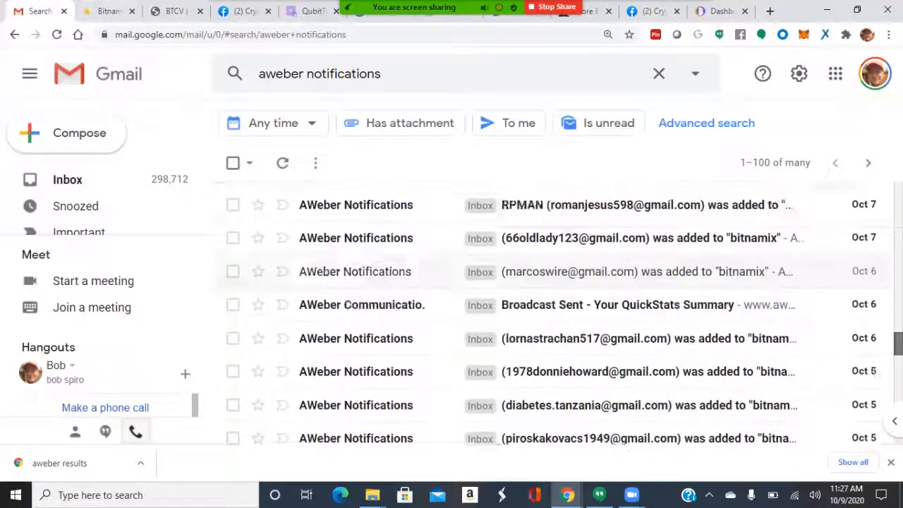
{"action": "scroll", "scroll_direction": "down", "scroll_amount": 3}
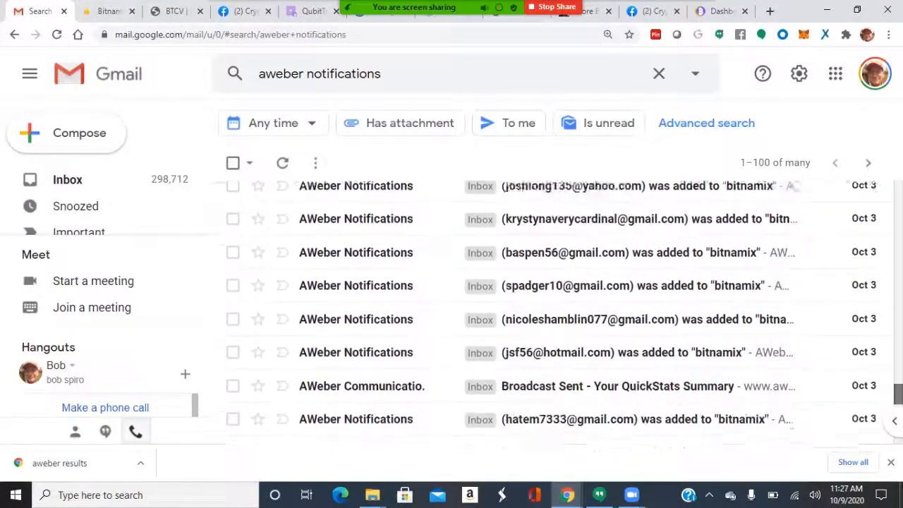
{"action": "scroll", "scroll_direction": "down", "scroll_amount": 3}
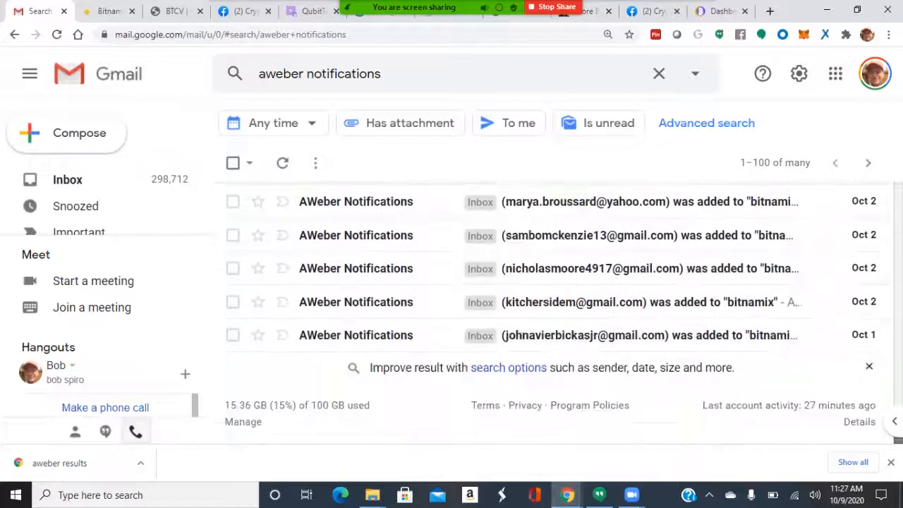